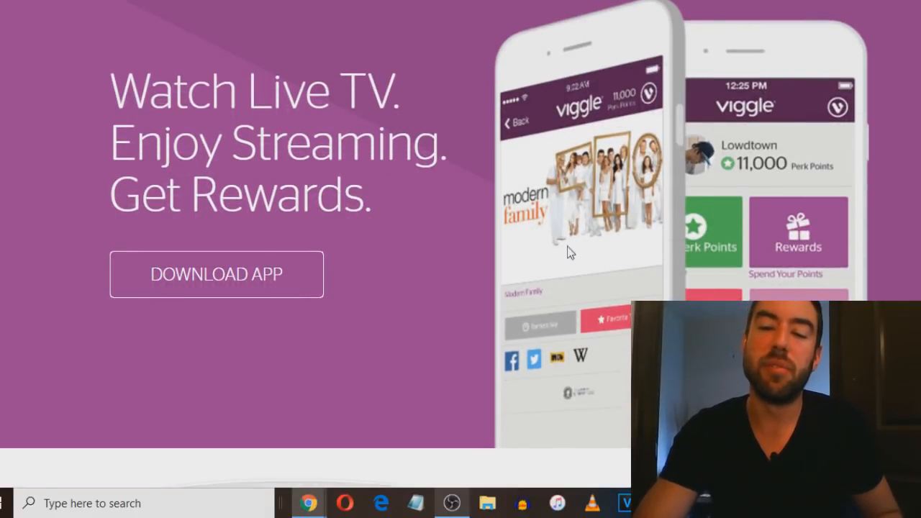
pyautogui.moveTo(718, 269)
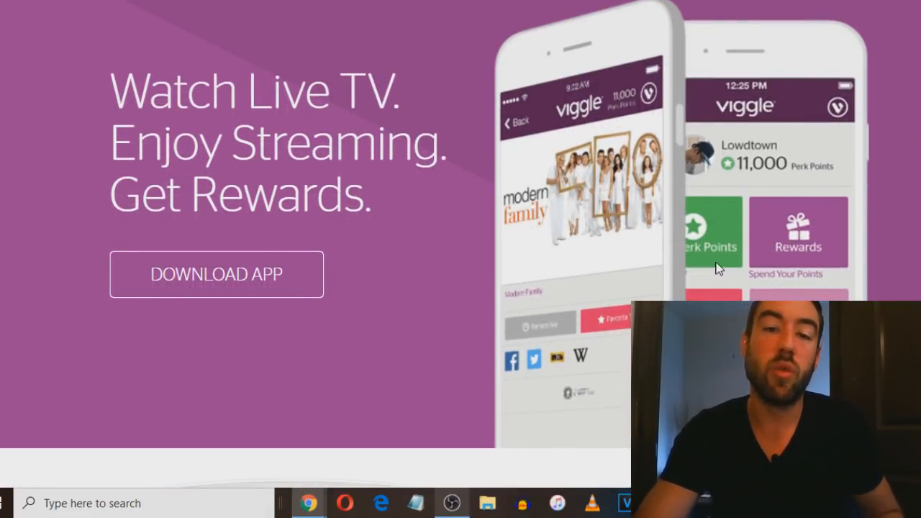
# Step: Scroll the Viggle homepage from Watch Live TV through Earn Points to Score Bonus Points
pyautogui.scroll(-3)
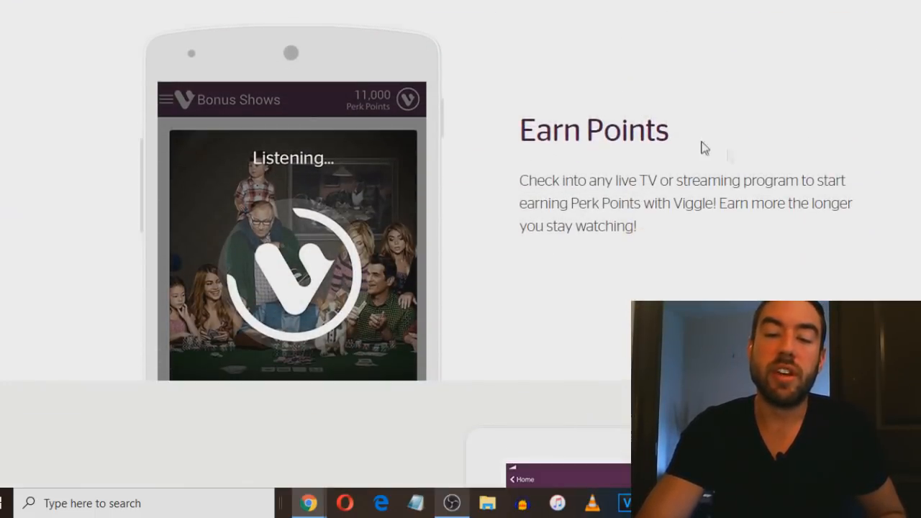
pyautogui.moveTo(483, 27)
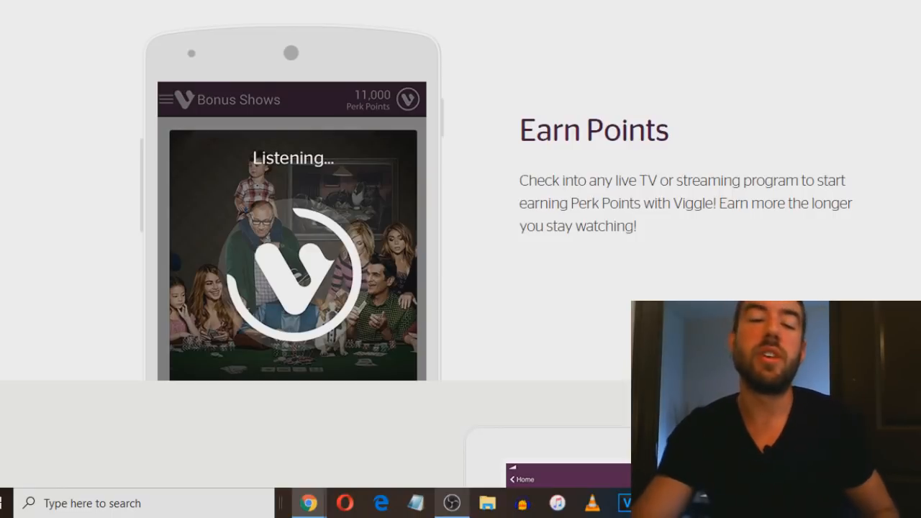
pyautogui.scroll(-3)
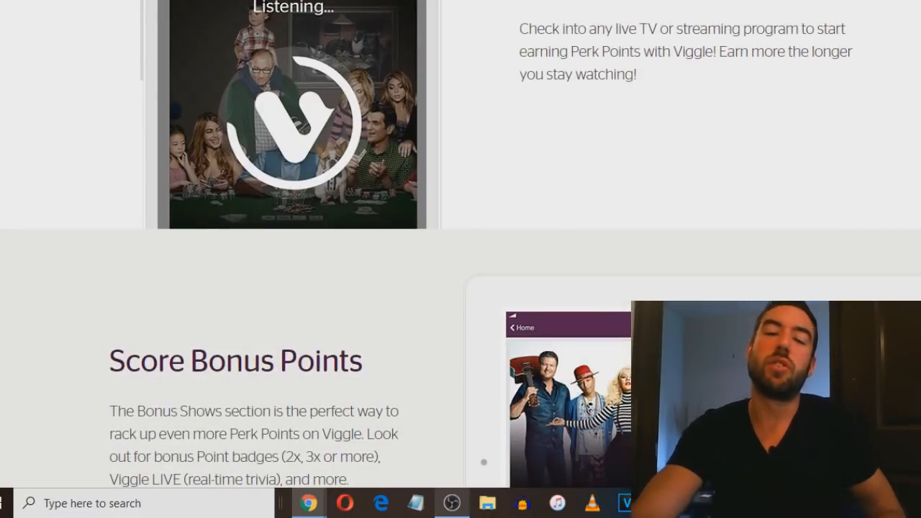
pyautogui.scroll(-3)
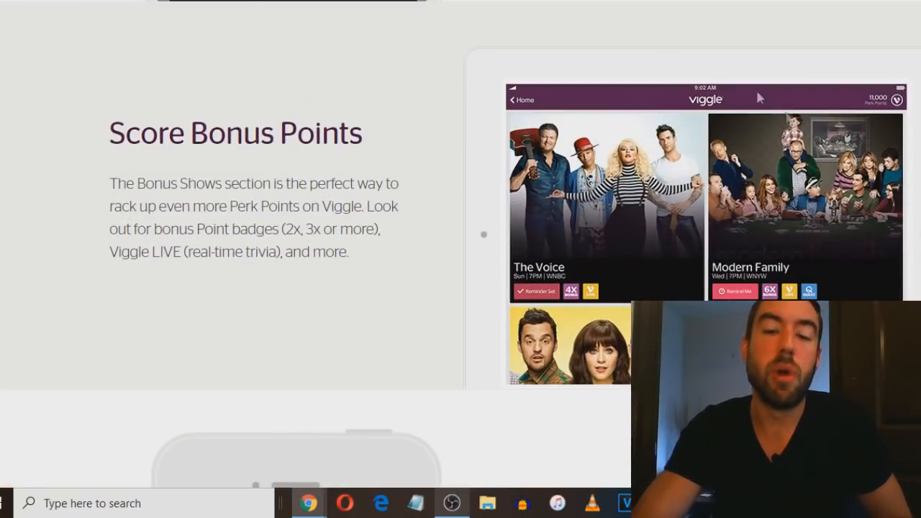
pyautogui.moveTo(159, 332)
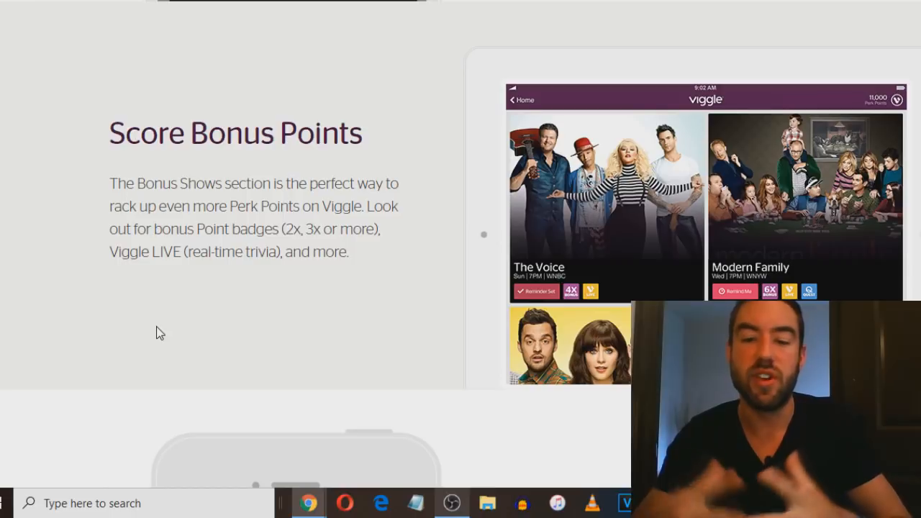
pyautogui.scroll(-3)
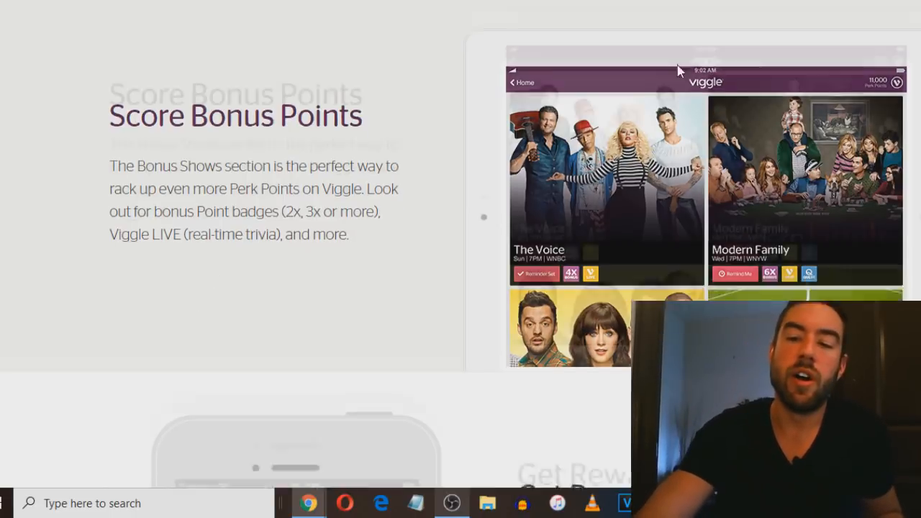
# Step: Scroll back up the Viggle page before moving to the Netflix Jobs site
pyautogui.scroll(-3)
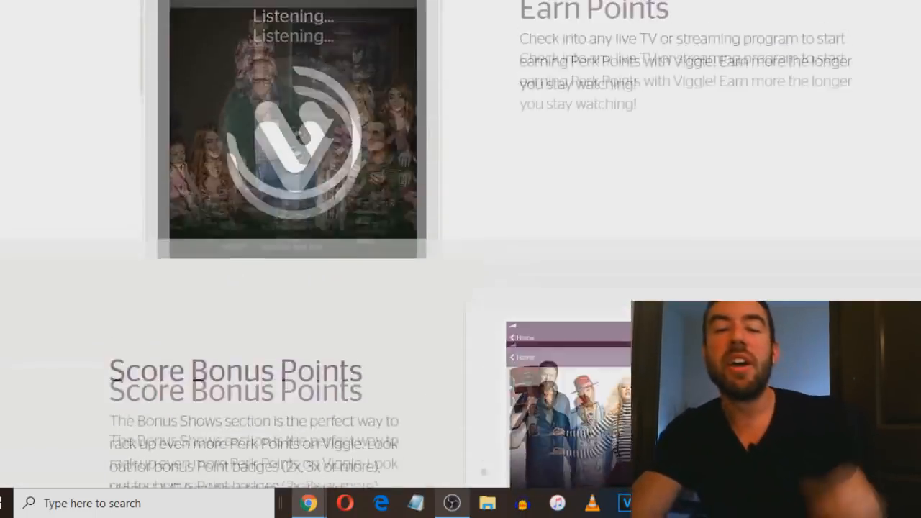
pyautogui.scroll(3)
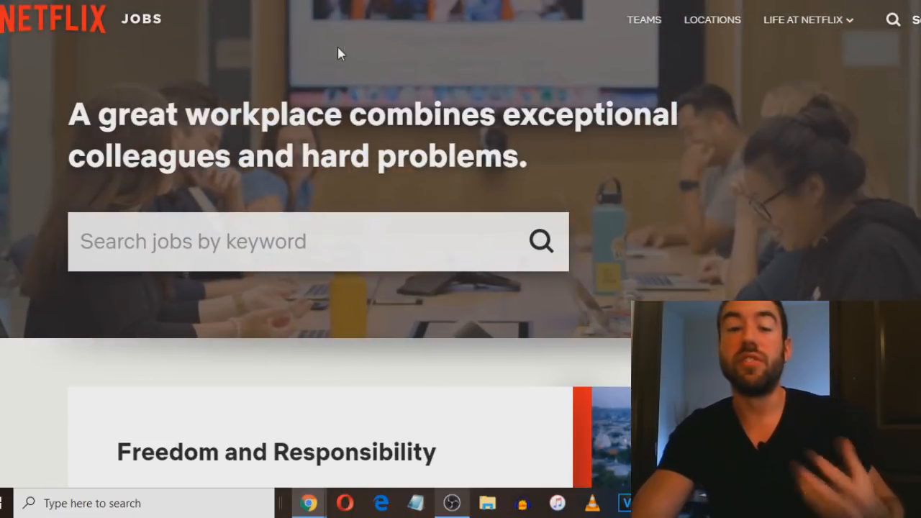
# Step: Scroll through Netflix Jobs' culture, CEO, blog and Freedom and Responsibility sections
pyautogui.scroll(-3)
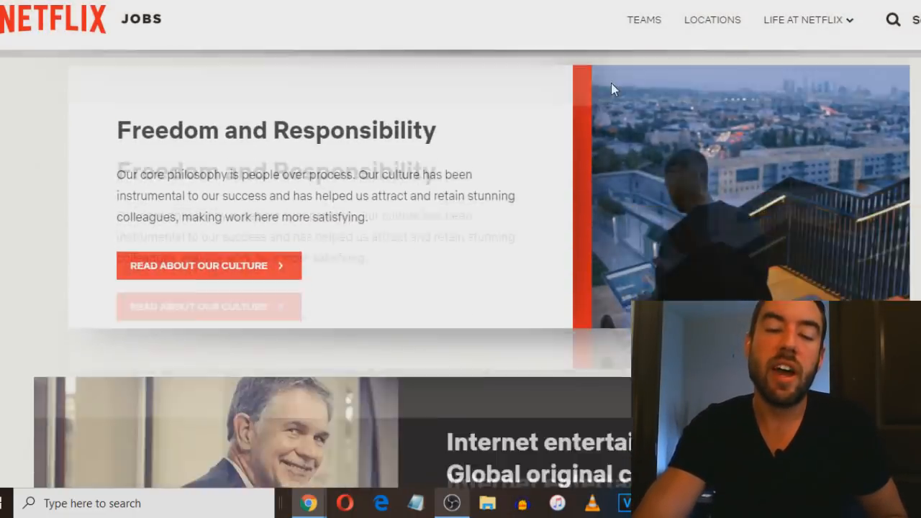
pyautogui.scroll(-3)
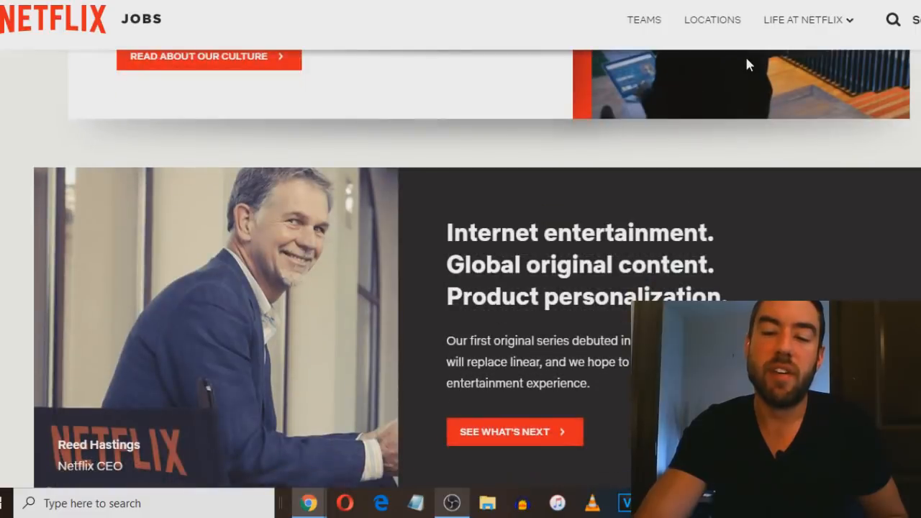
pyautogui.scroll(-3)
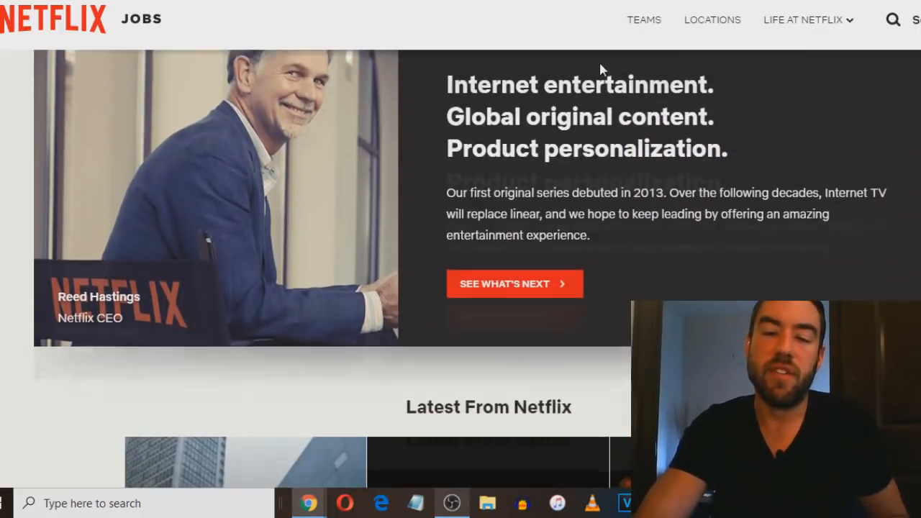
pyautogui.scroll(3)
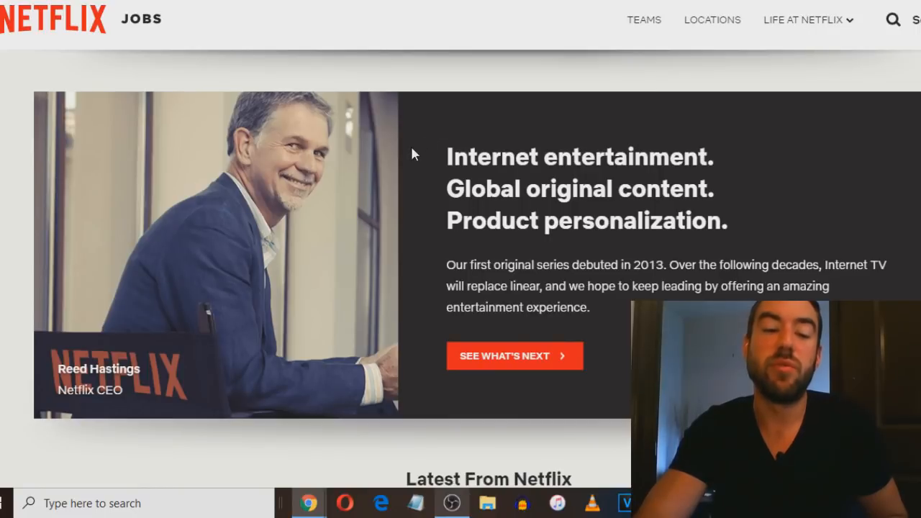
pyautogui.scroll(-3)
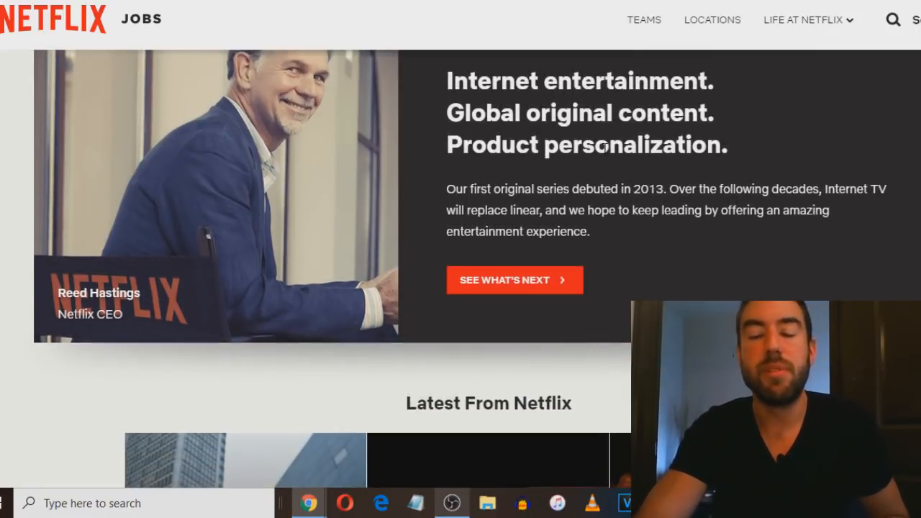
pyautogui.scroll(-3)
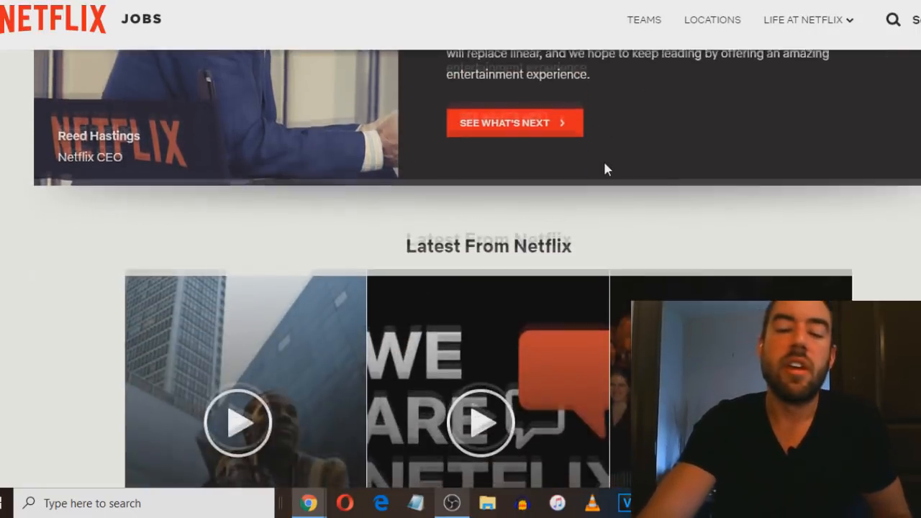
pyautogui.scroll(-3)
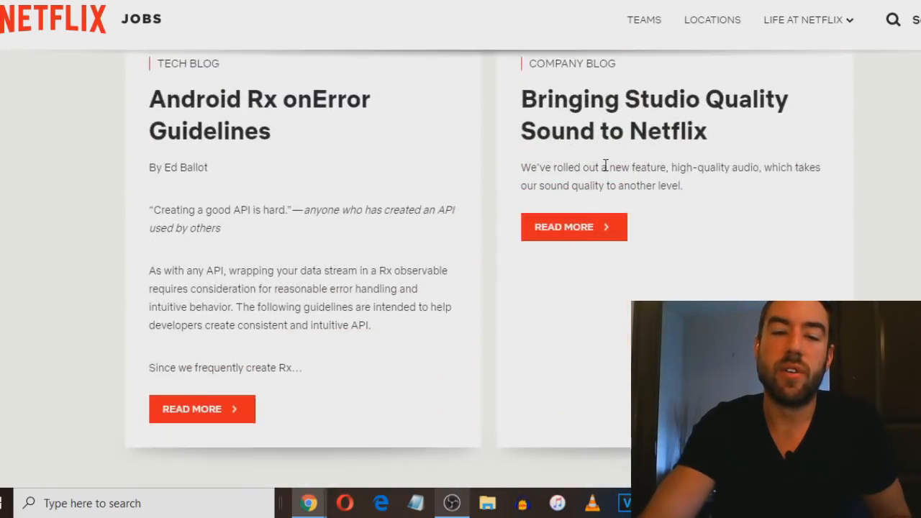
pyautogui.scroll(-3)
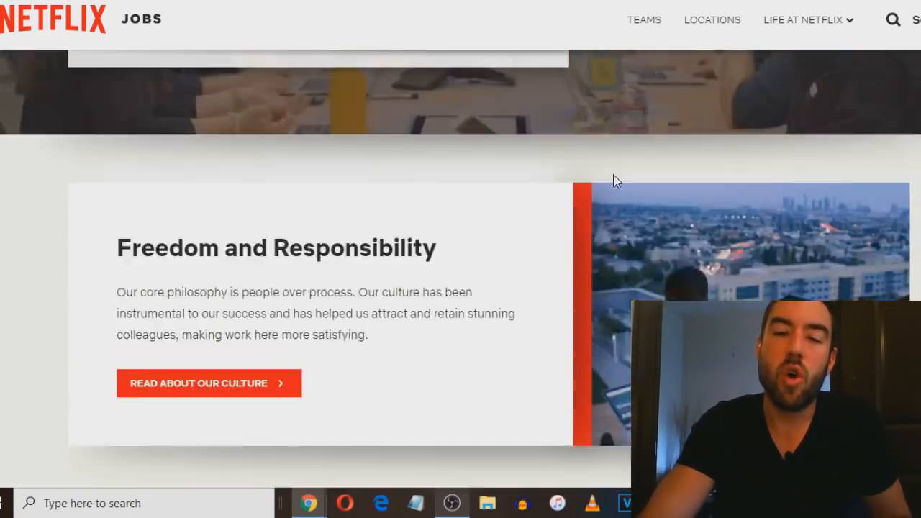
pyautogui.scroll(3)
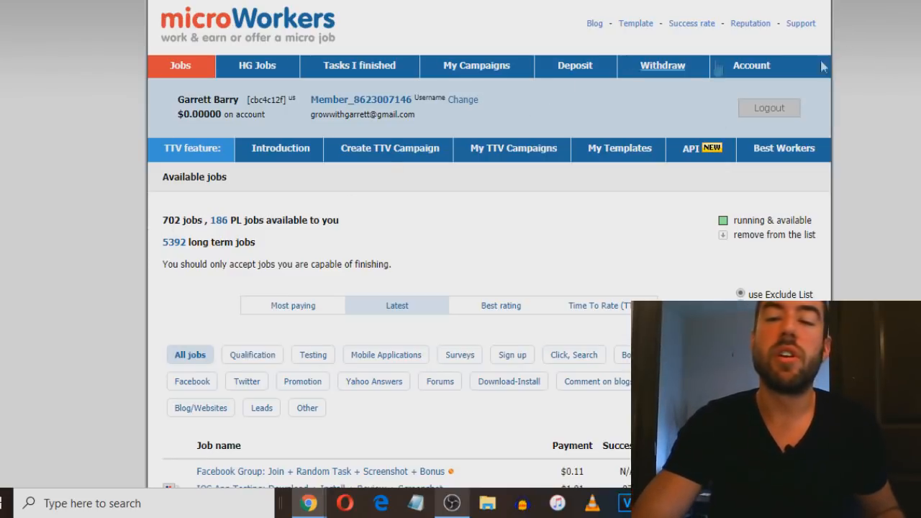
# Step: Scroll to the Microworkers job table and highlight the 88 Done count for iOS App Testing
pyautogui.scroll(-3)
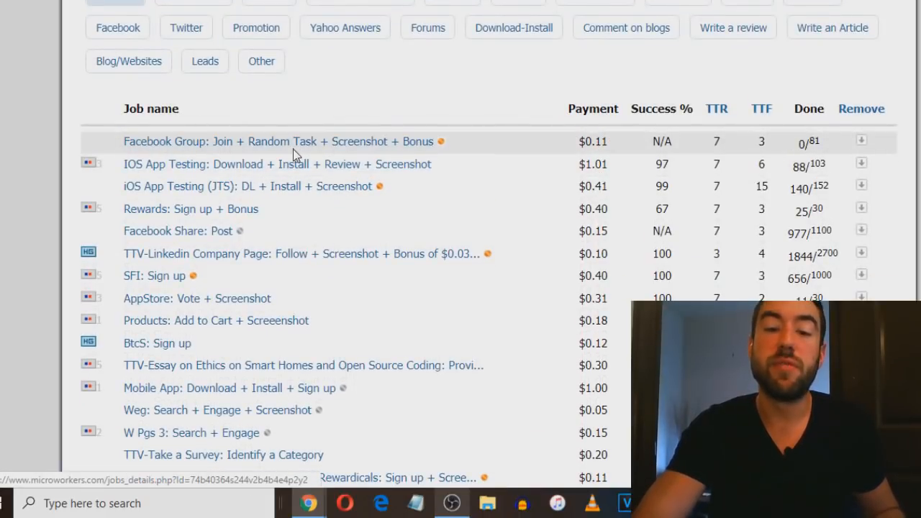
pyautogui.scroll(-3)
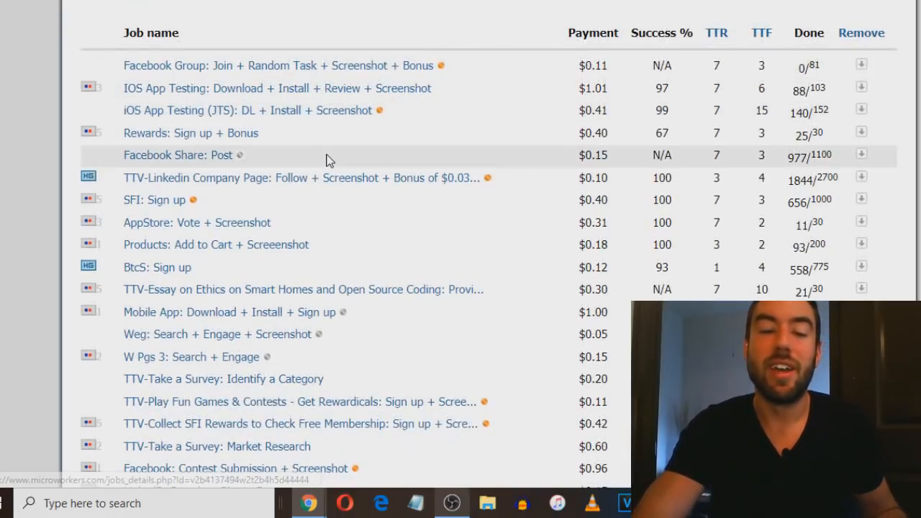
pyautogui.moveTo(105, 169)
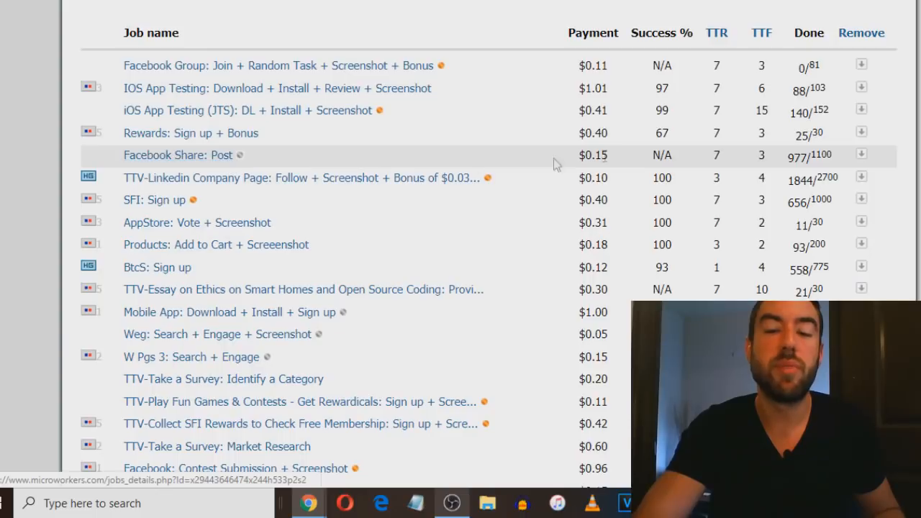
pyautogui.moveTo(593, 179)
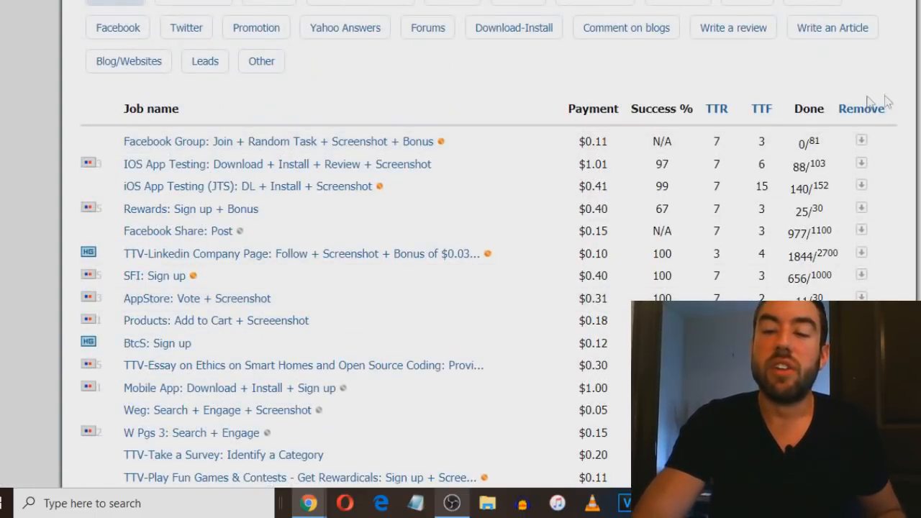
pyautogui.scroll(-3)
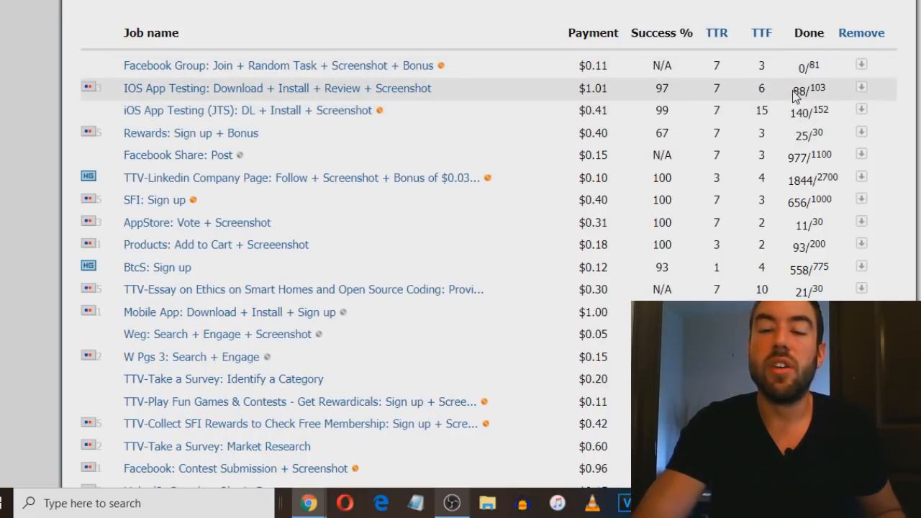
pyautogui.doubleClick(798, 87)
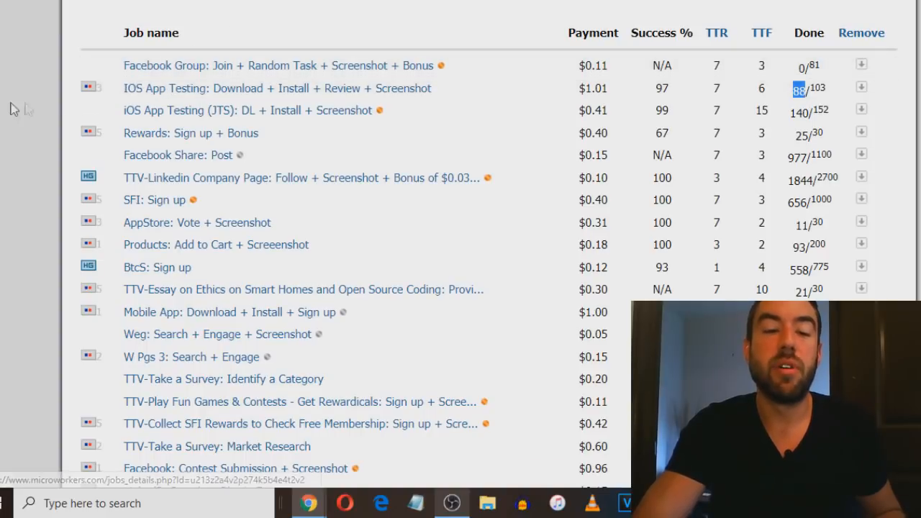
# Step: Scroll the Available jobs table down to the YouTube and Telegram Group entries
pyautogui.scroll(-3)
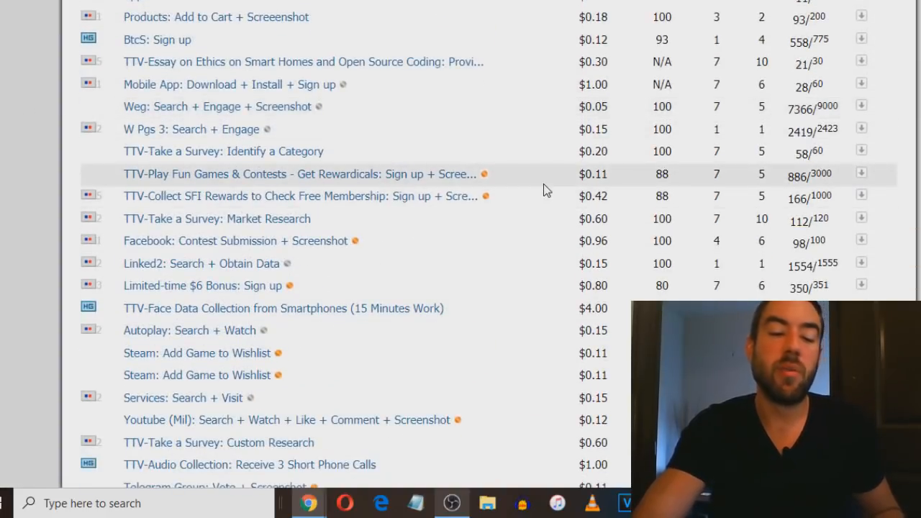
pyautogui.scroll(-3)
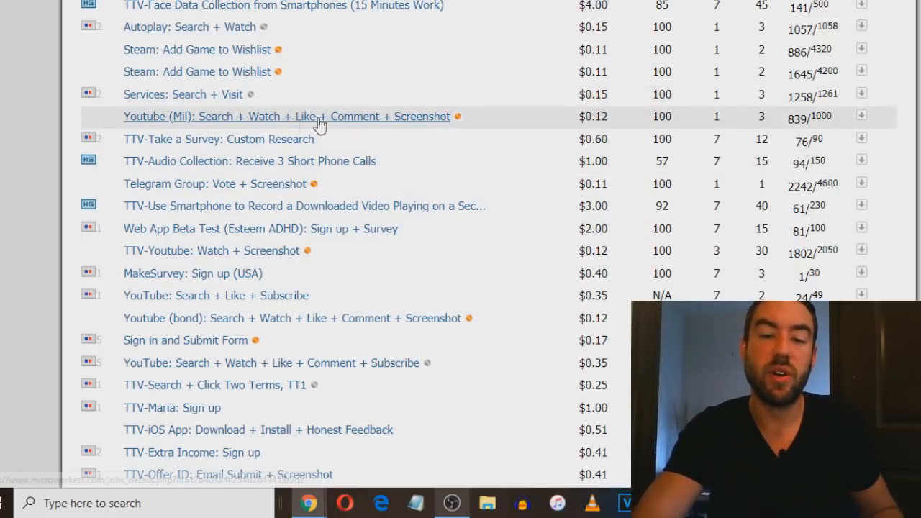
pyautogui.moveTo(391, 121)
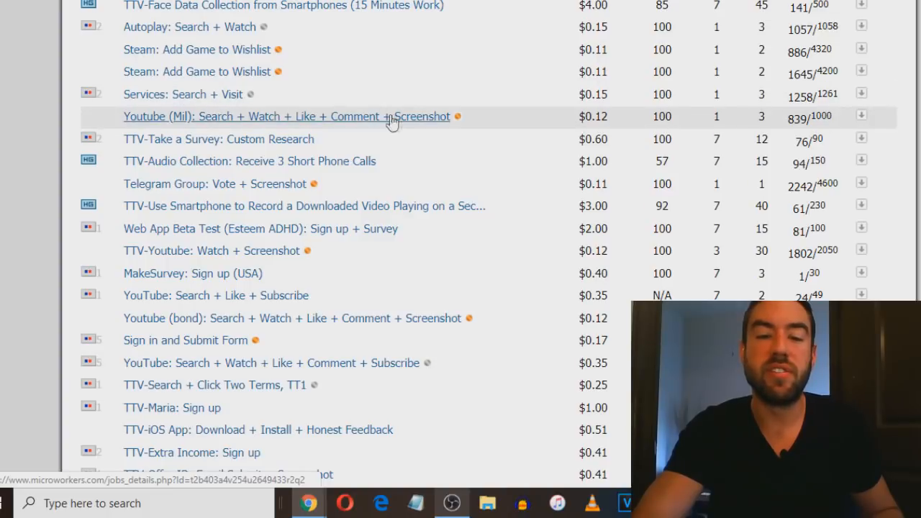